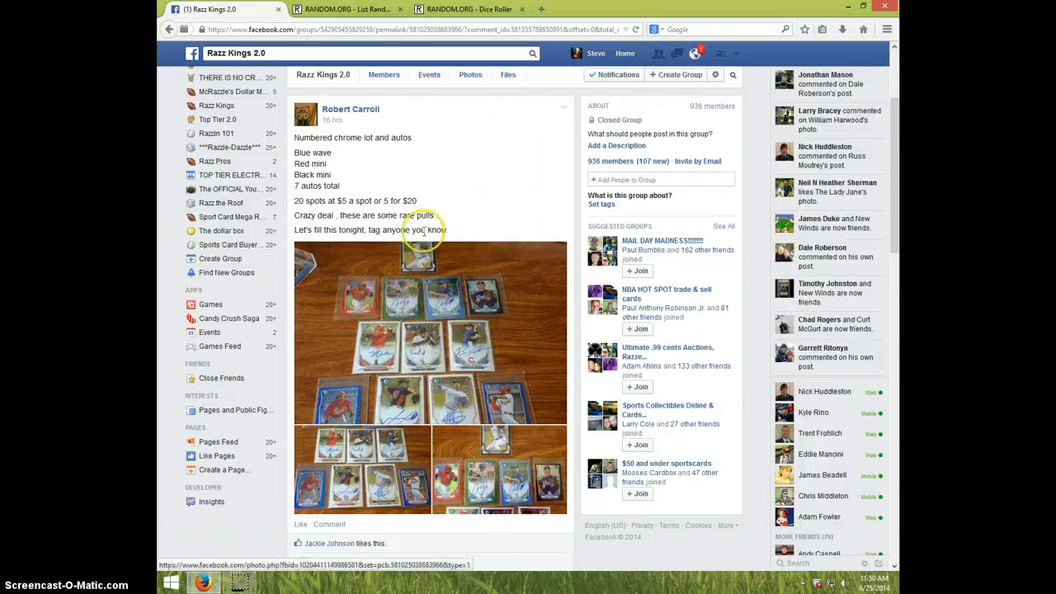
mouse_move(452, 314)
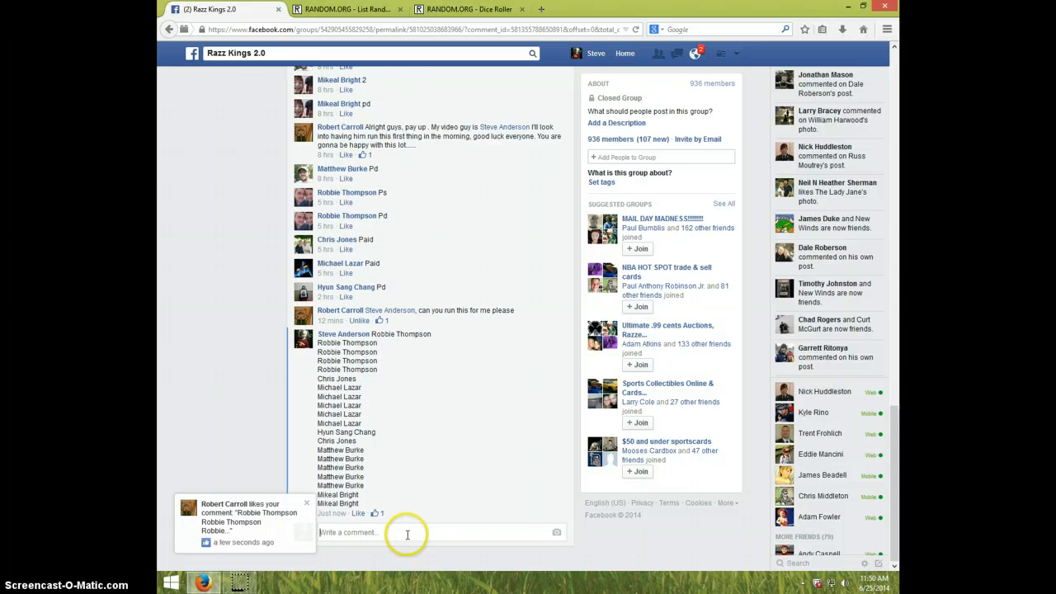
Post a 'LIVE' comment beneath the participant list on the card-break post
text(L)
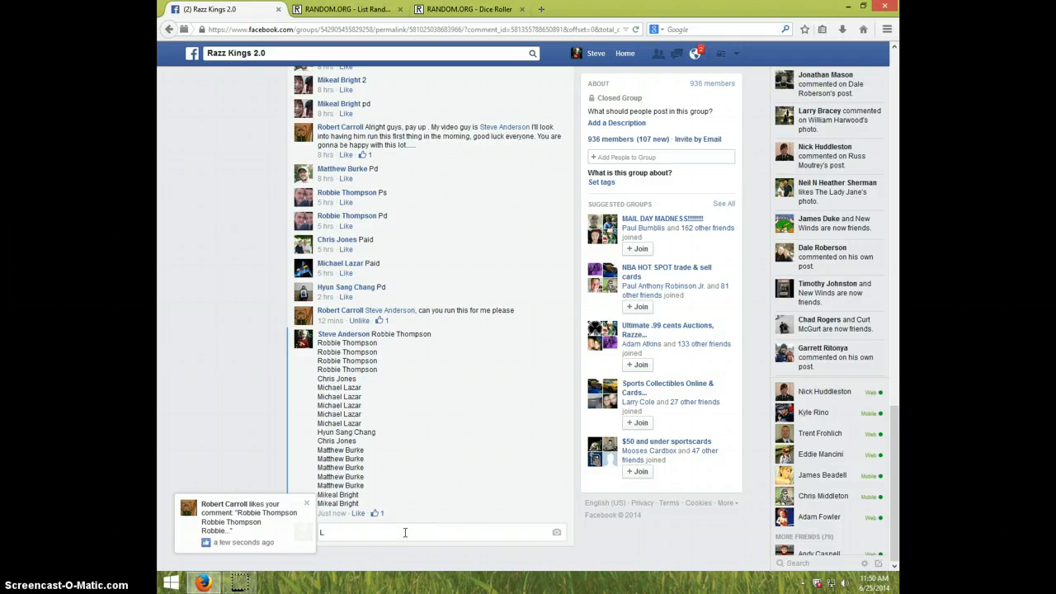
text(IVE)
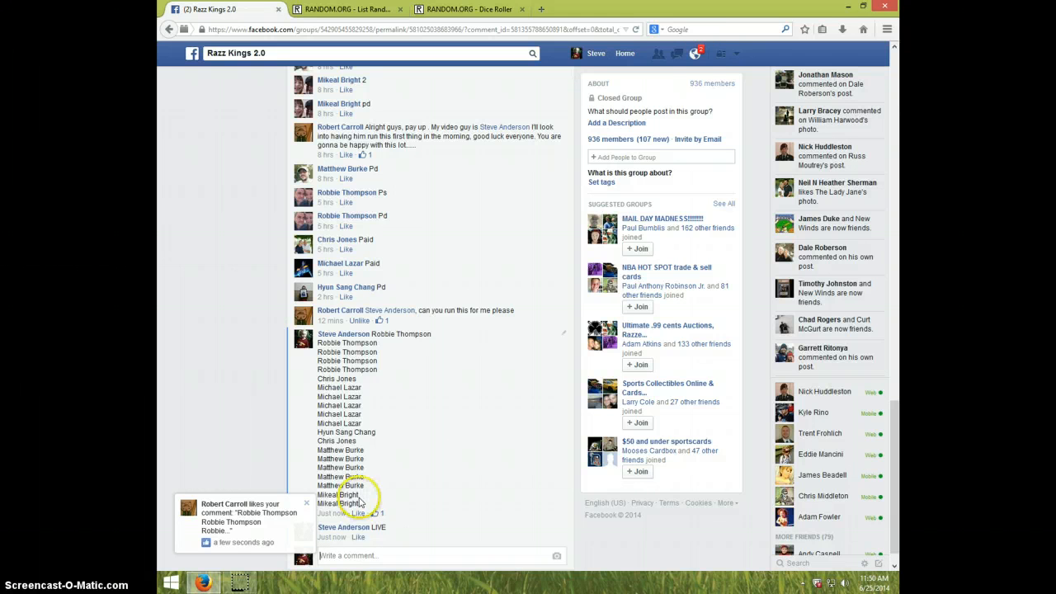
click(468, 9)
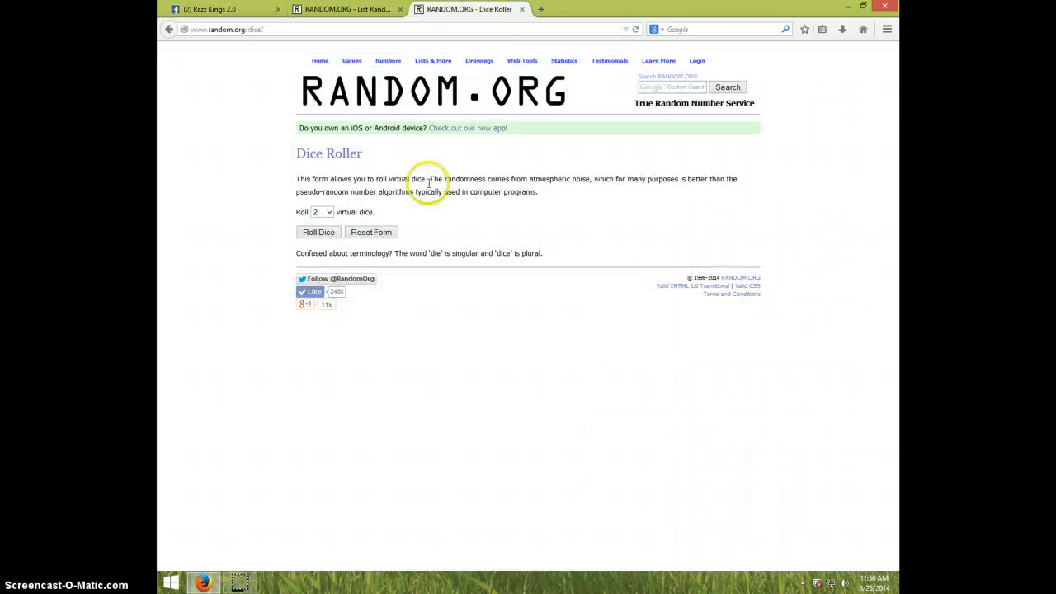
click(347, 9)
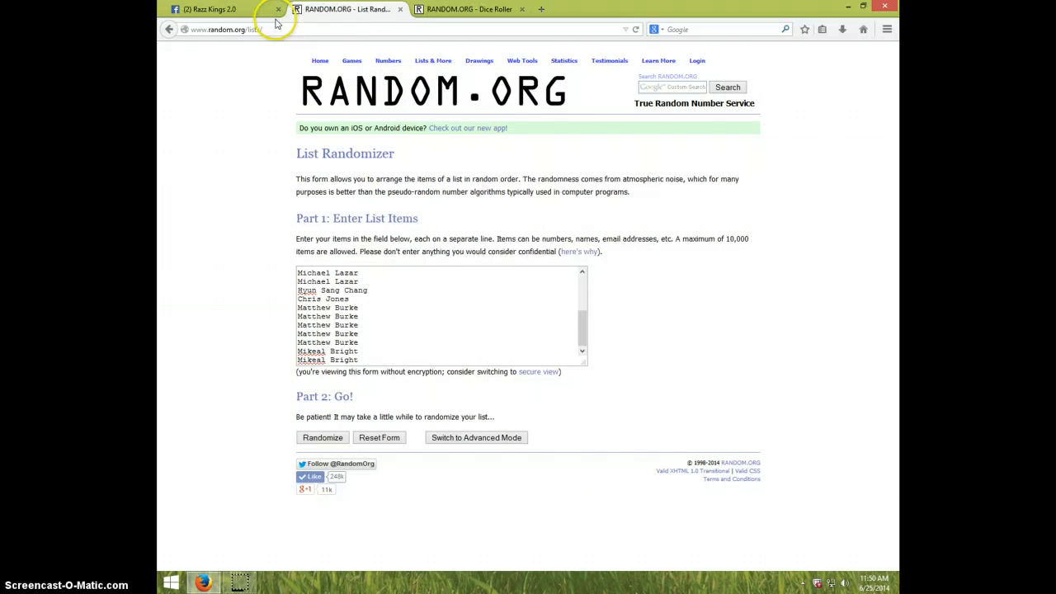
click(211, 9)
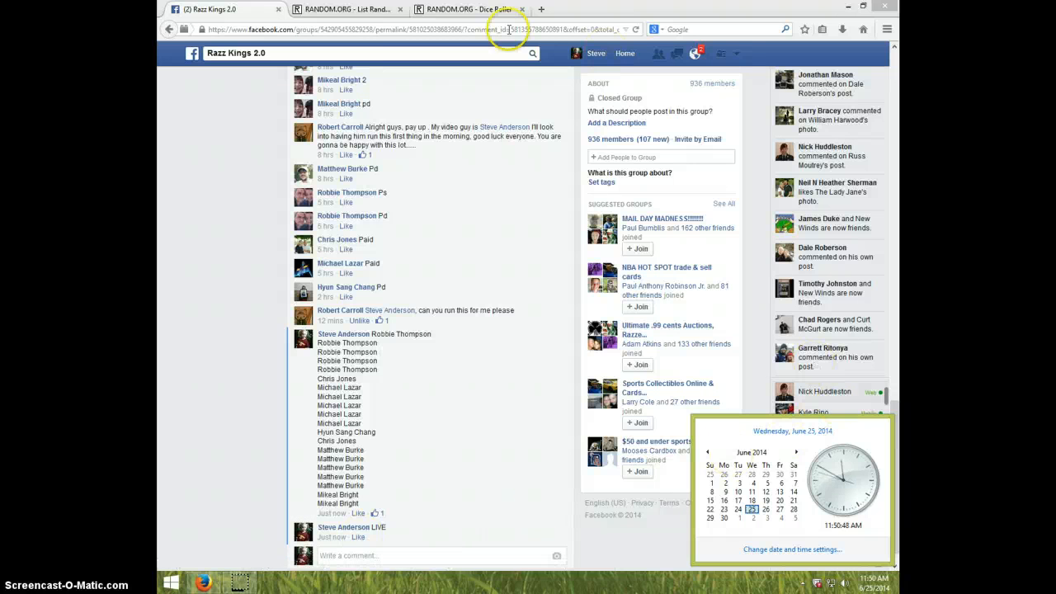
Roll the two virtual dice on RANDOM.ORG's Dice Roller page
click(468, 9)
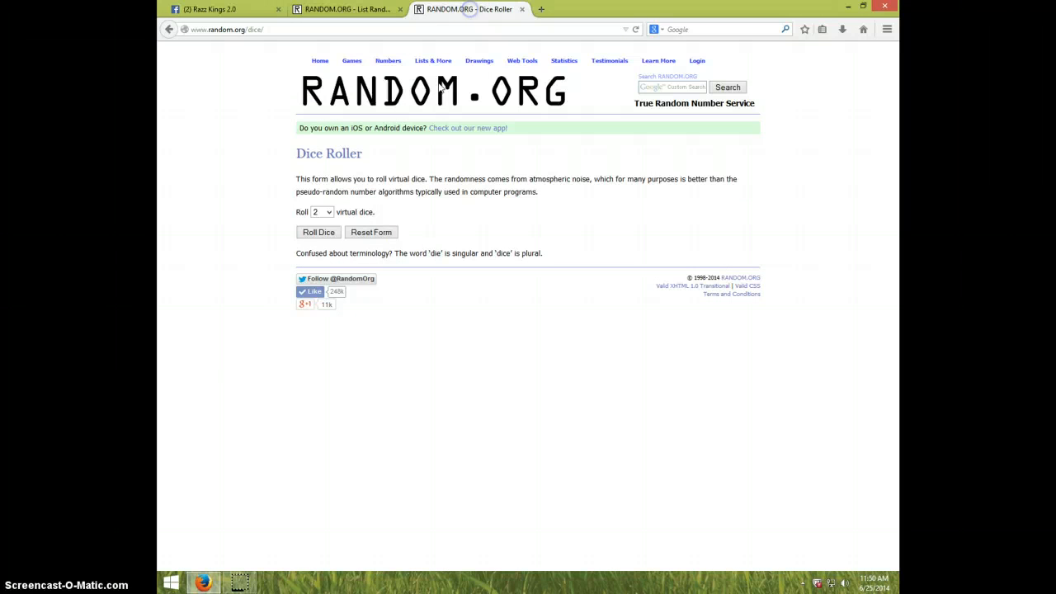
click(319, 232)
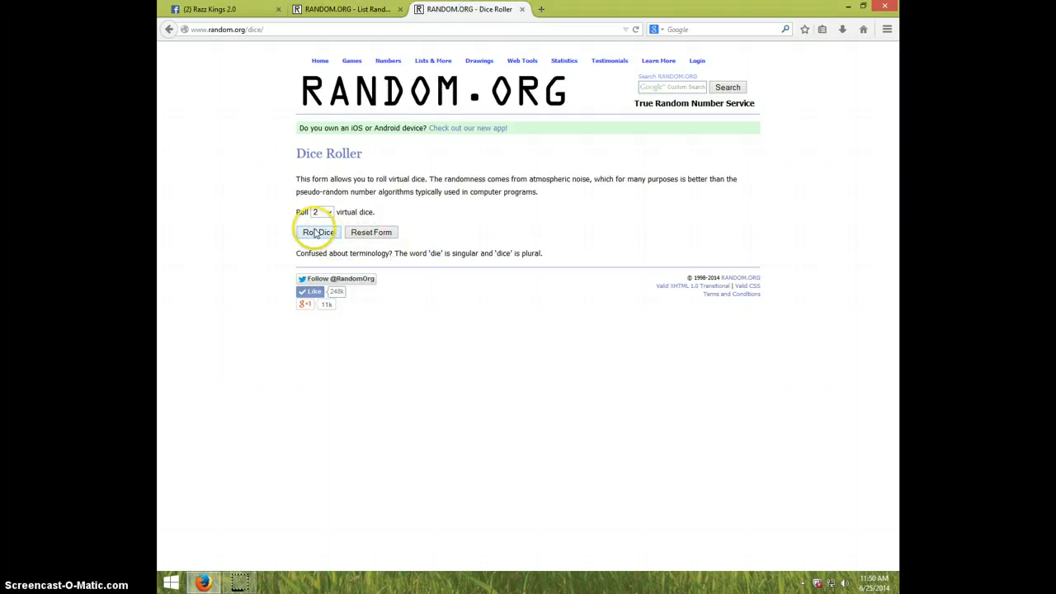
click(317, 232)
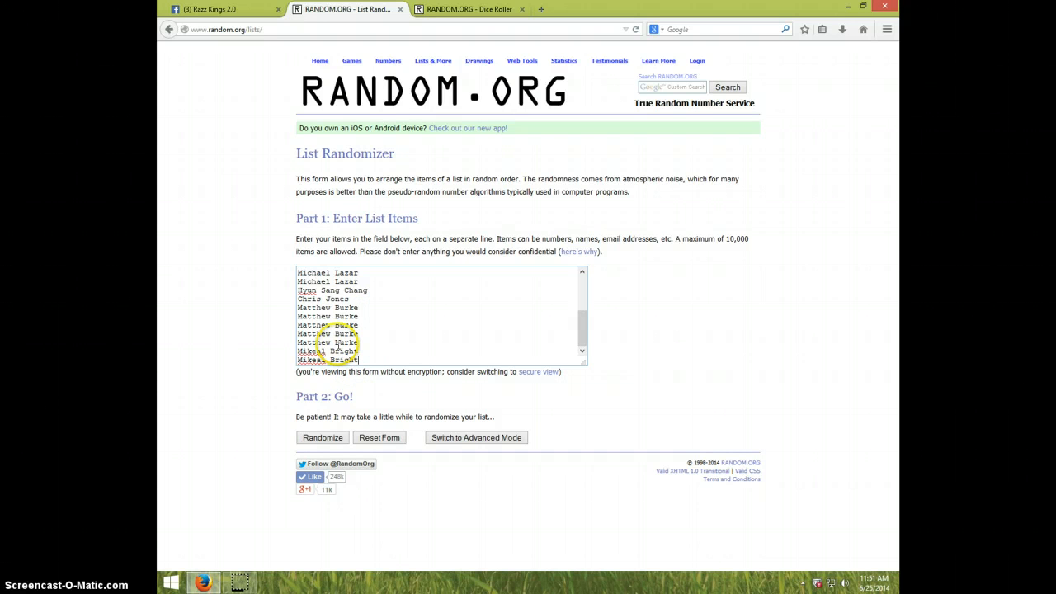
Shuffle the entrant list eight times, then redisplay the 3-and-6 dice roll
click(469, 9)
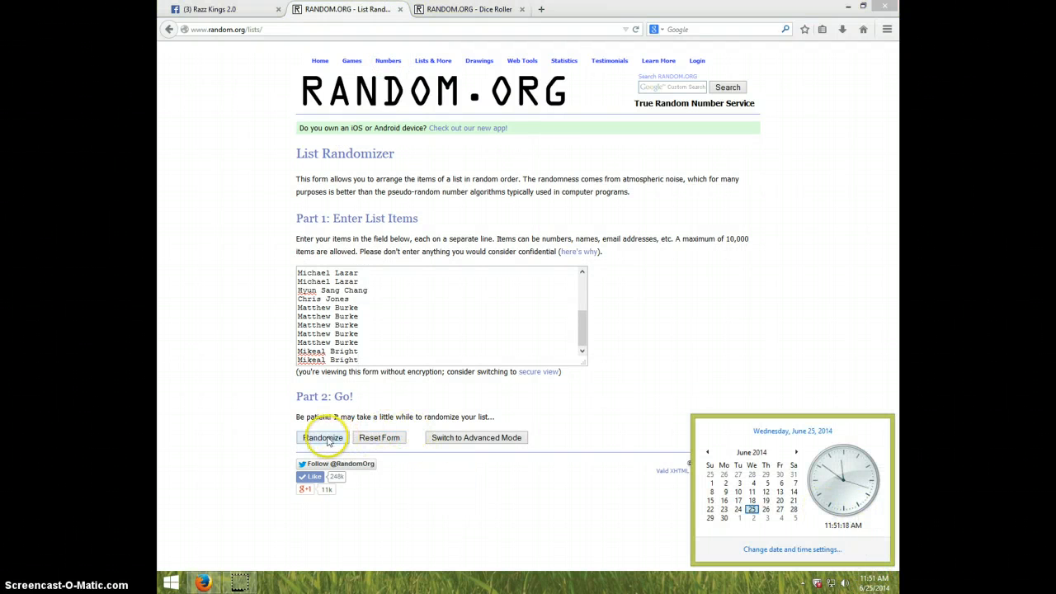
click(323, 438)
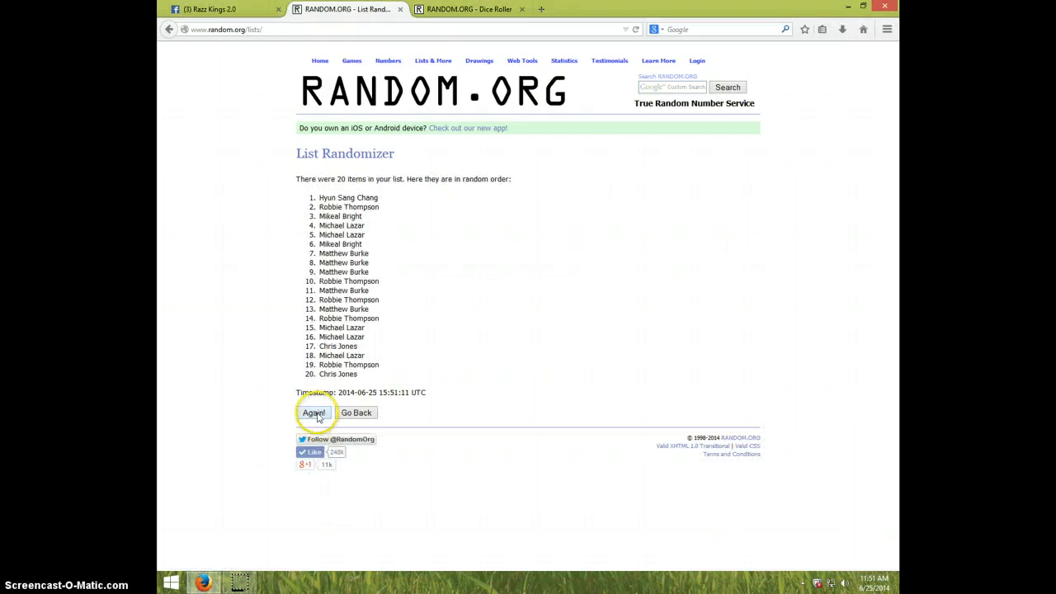
click(313, 412)
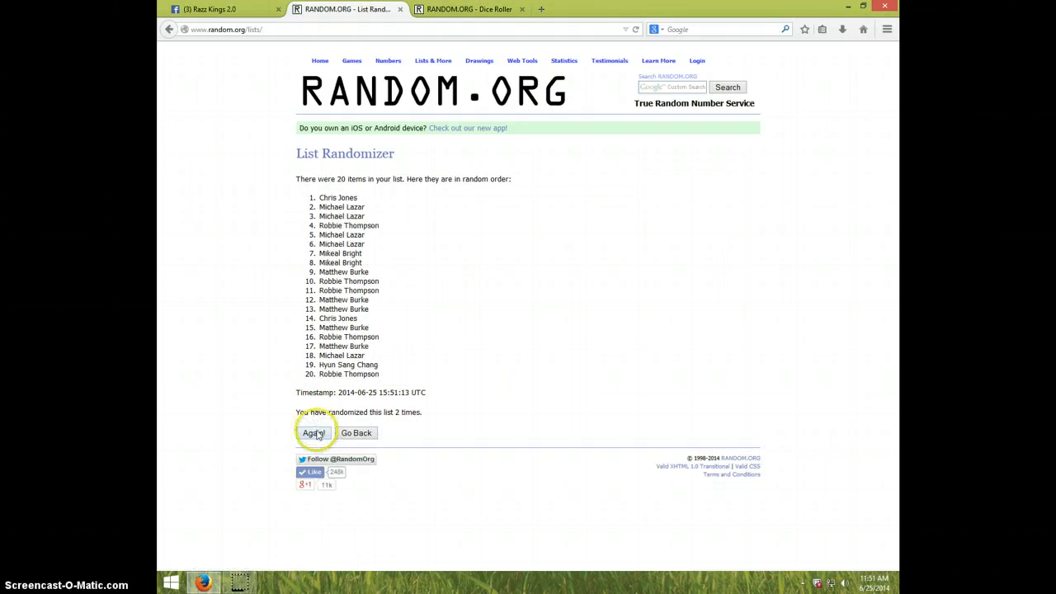
click(313, 433)
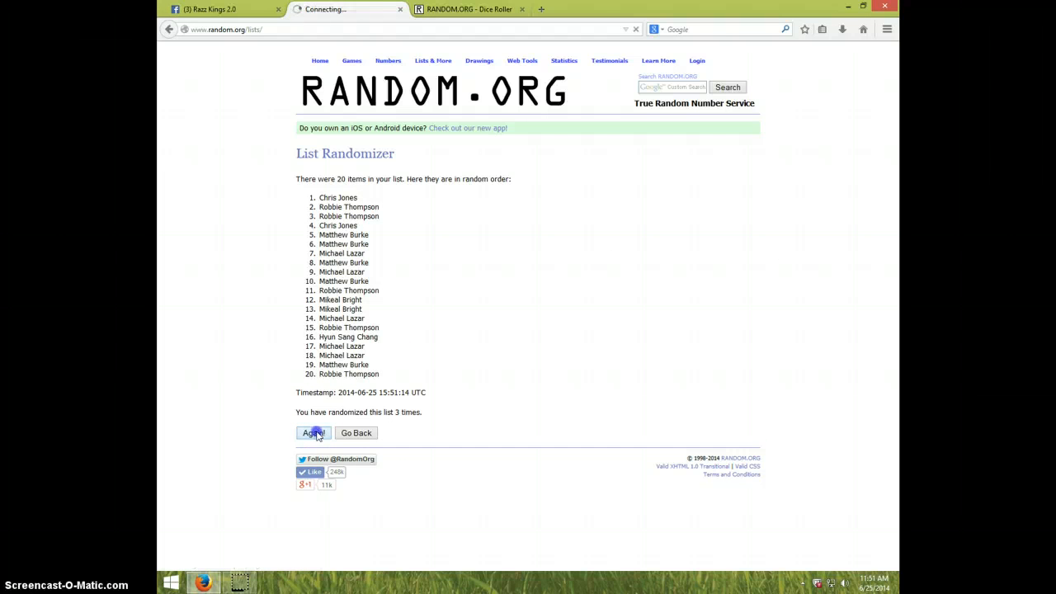
click(313, 433)
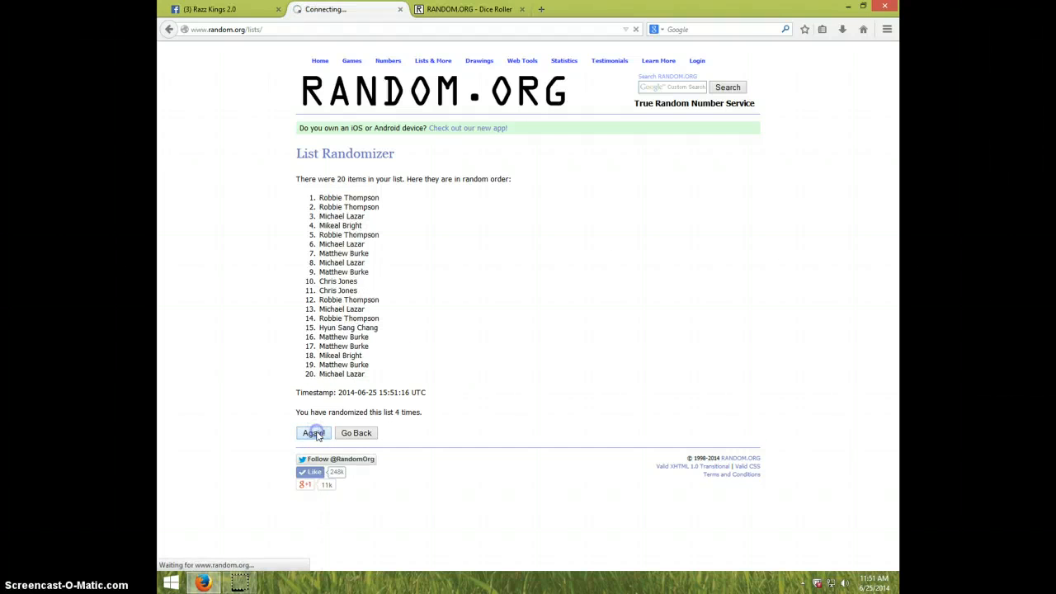
click(313, 433)
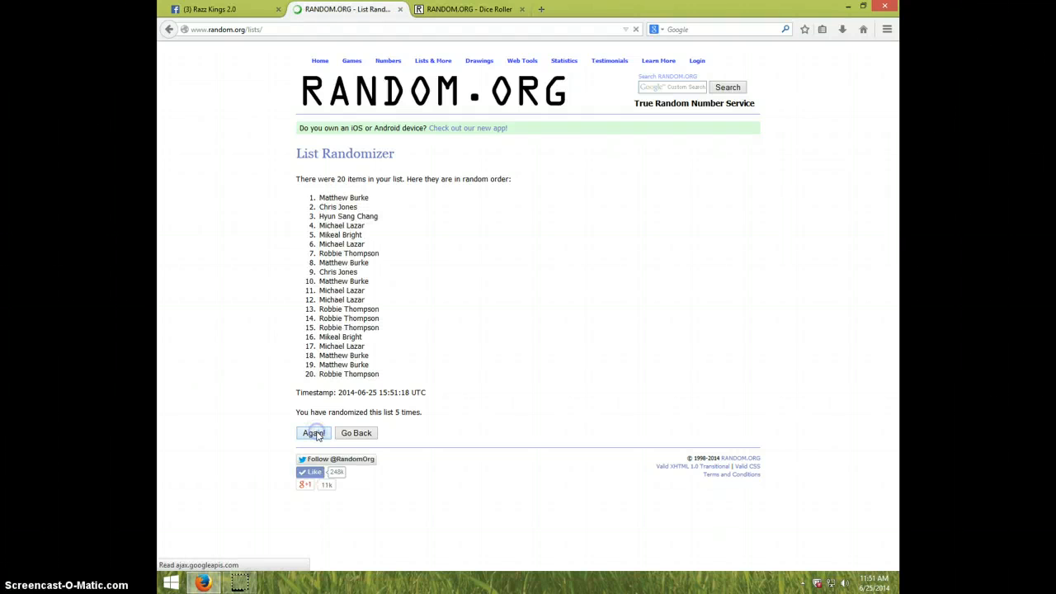
click(313, 432)
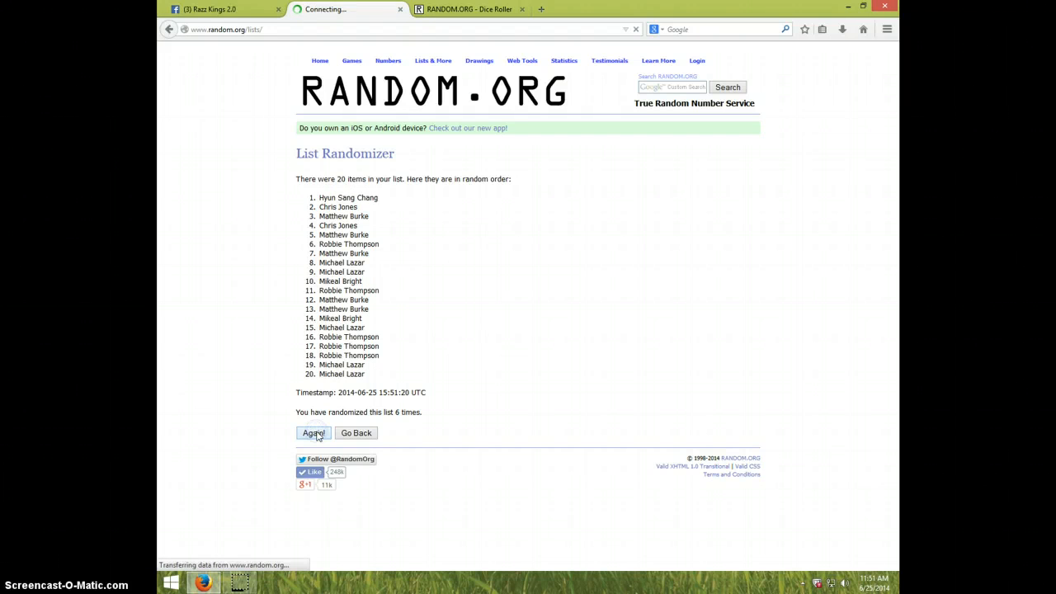
click(313, 433)
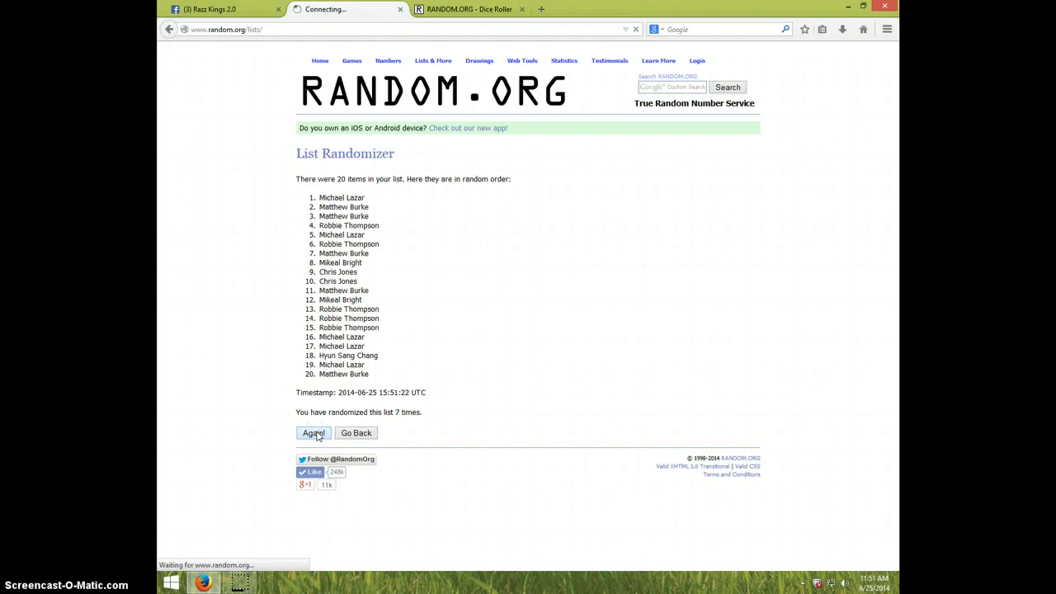
click(314, 432)
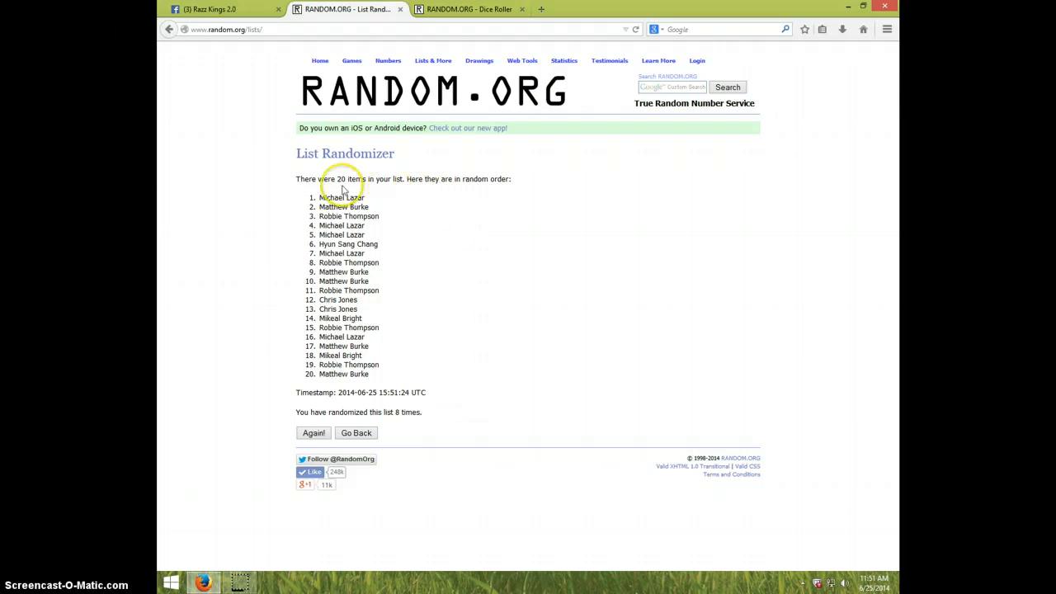
mouse_move(454, 421)
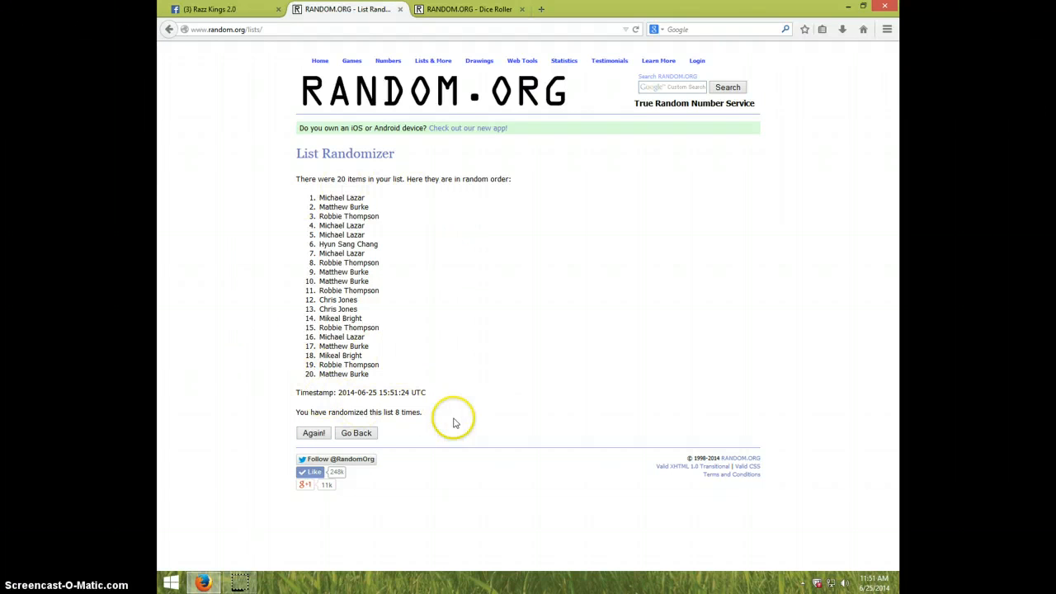
click(470, 9)
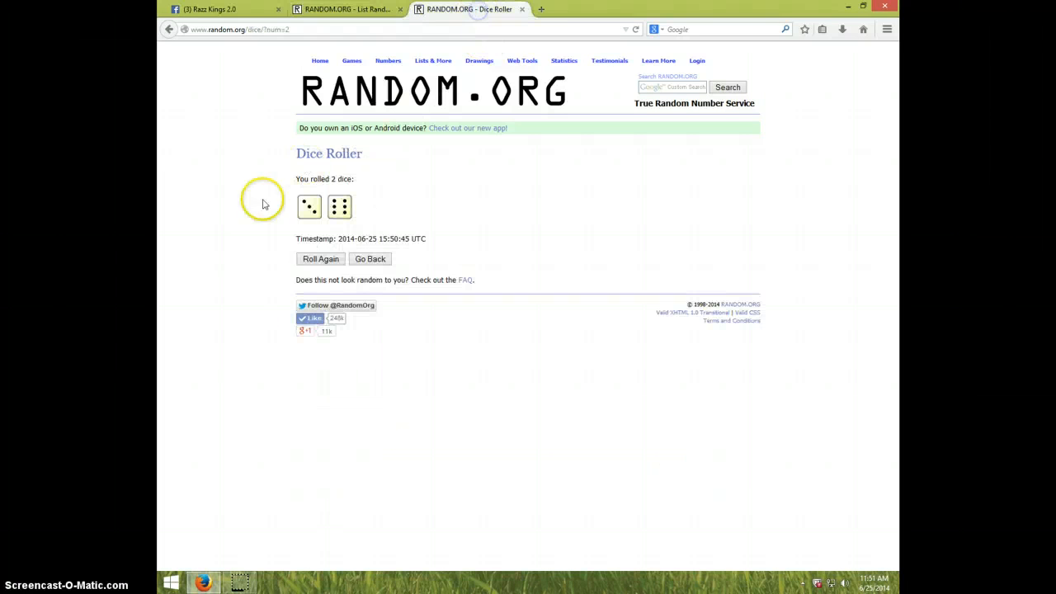
click(347, 9)
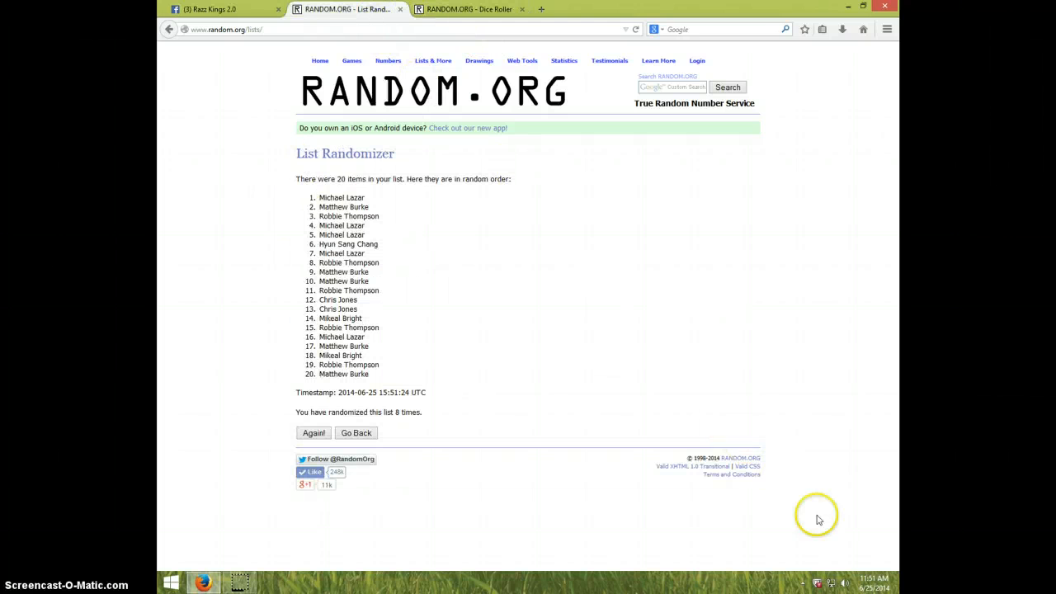
click(872, 582)
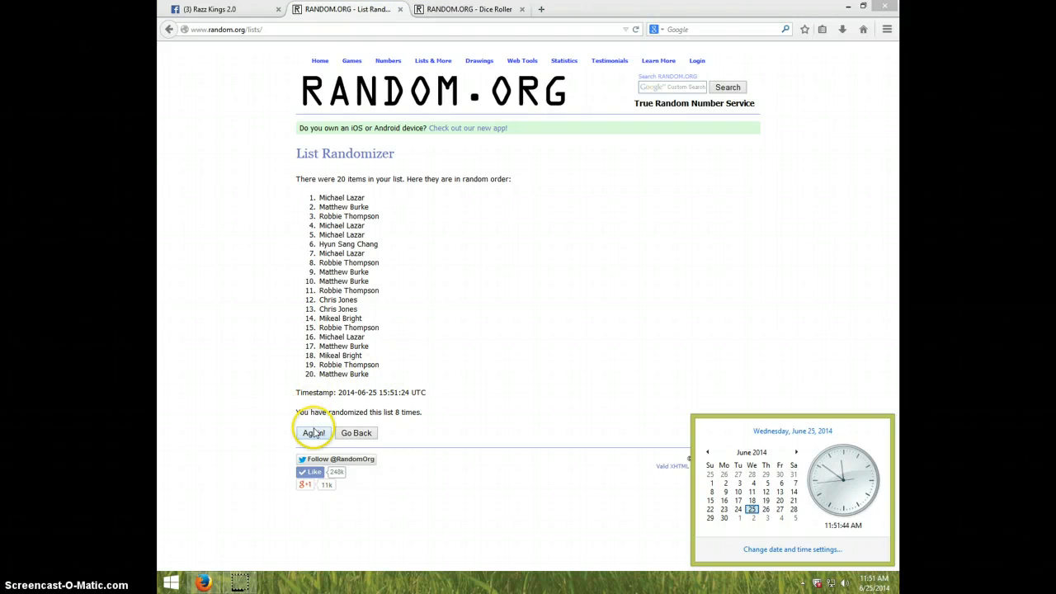
click(314, 433)
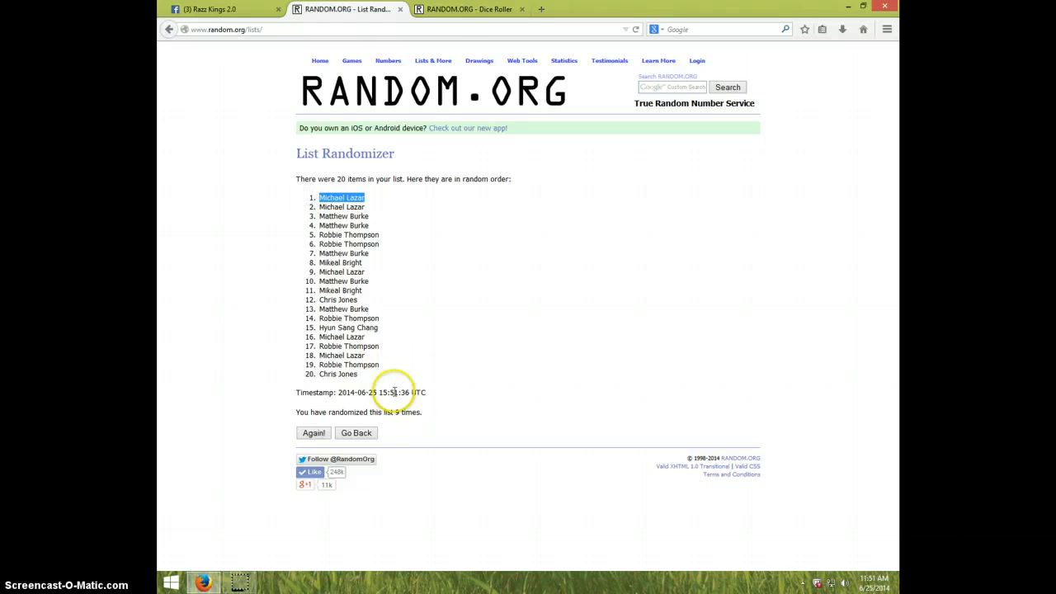
click(470, 9)
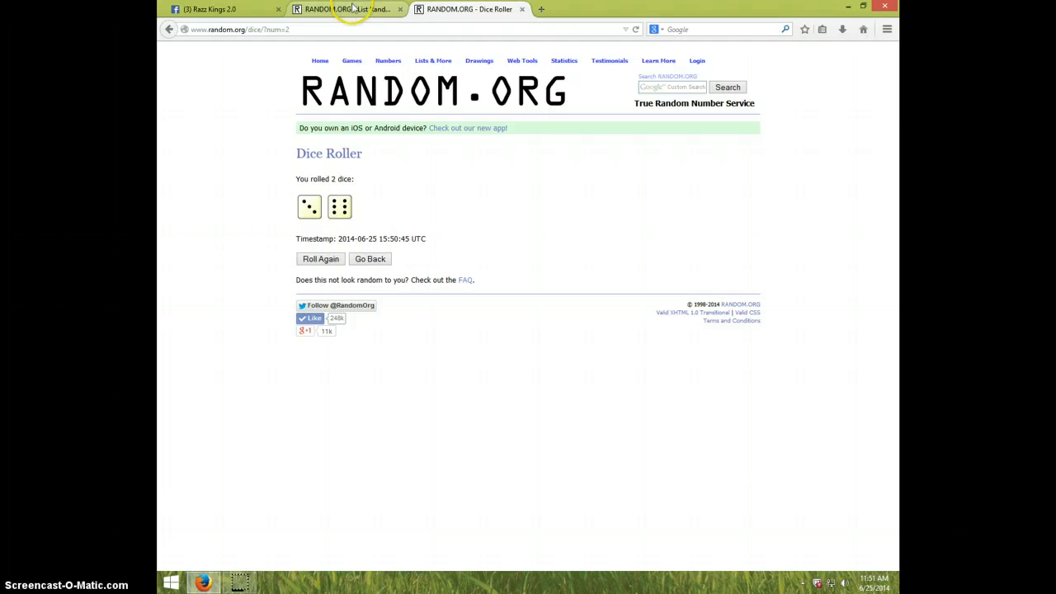
click(338, 10)
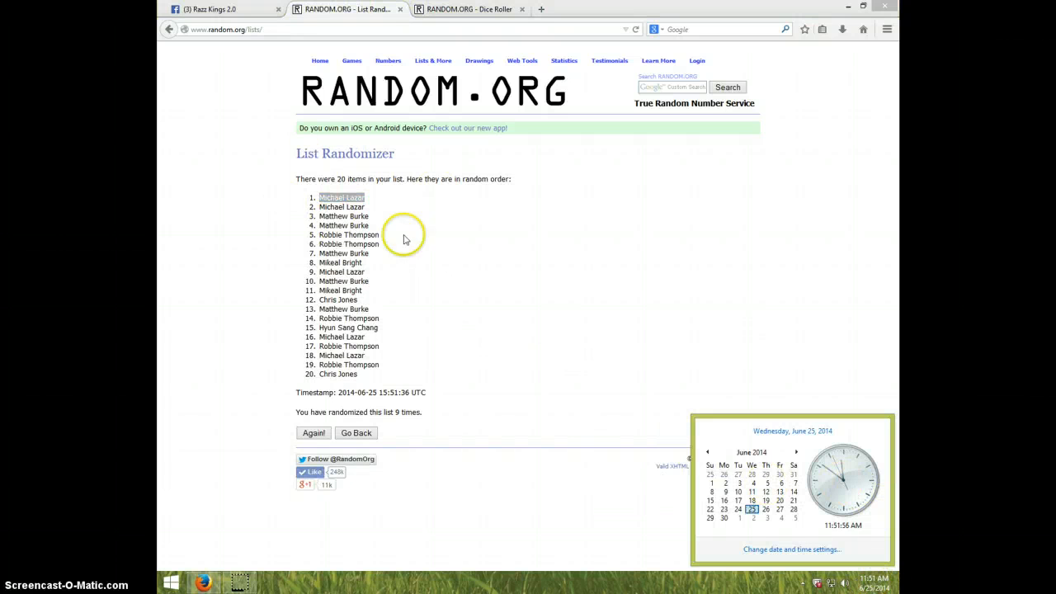
click(210, 9)
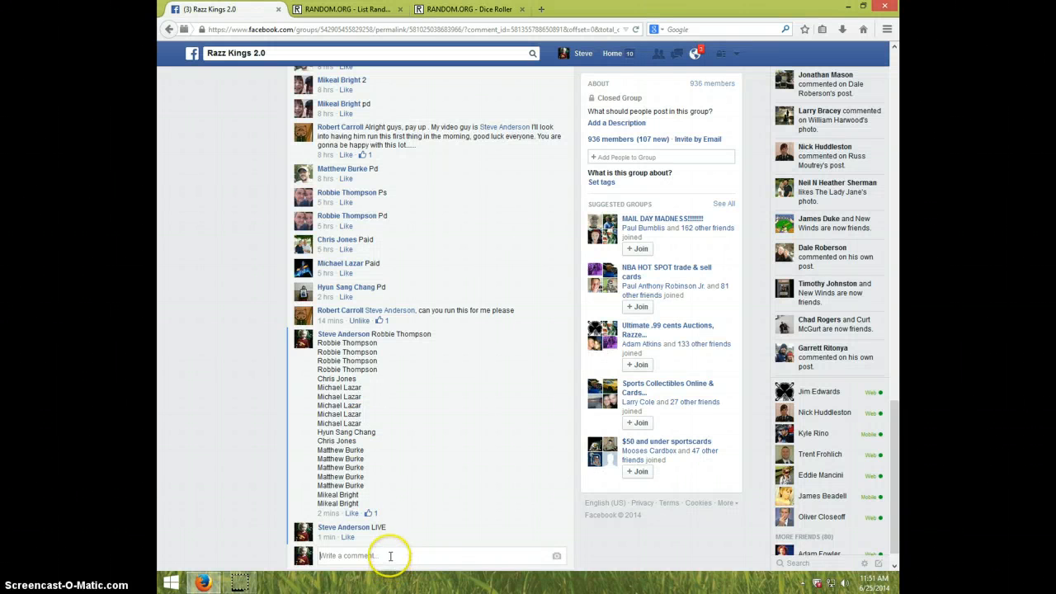
Post a 'DONE' comment beneath the LIVE comment in the giveaway thread
text(DO)
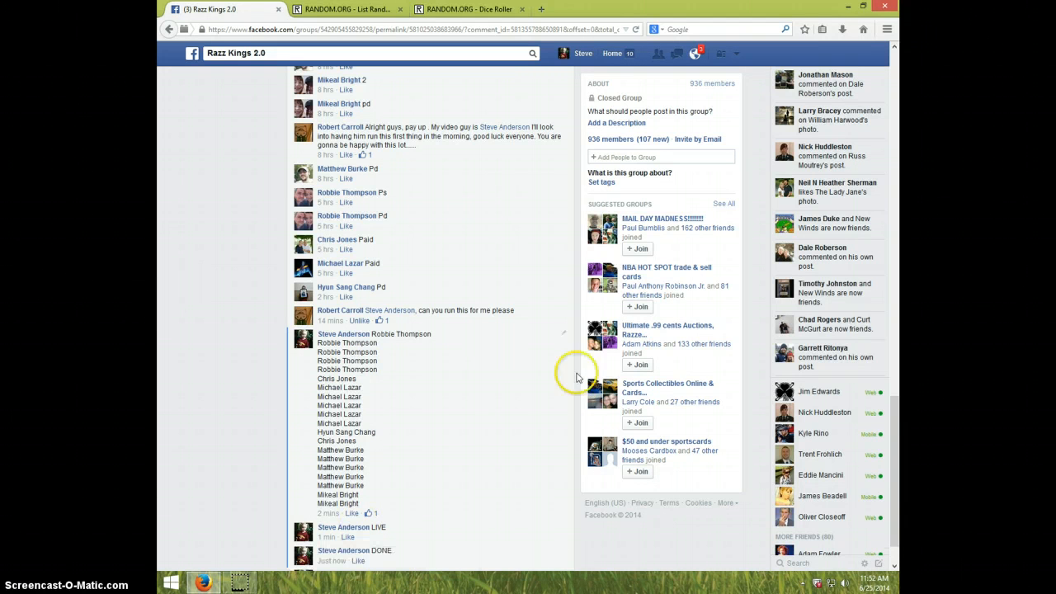
click(848, 582)
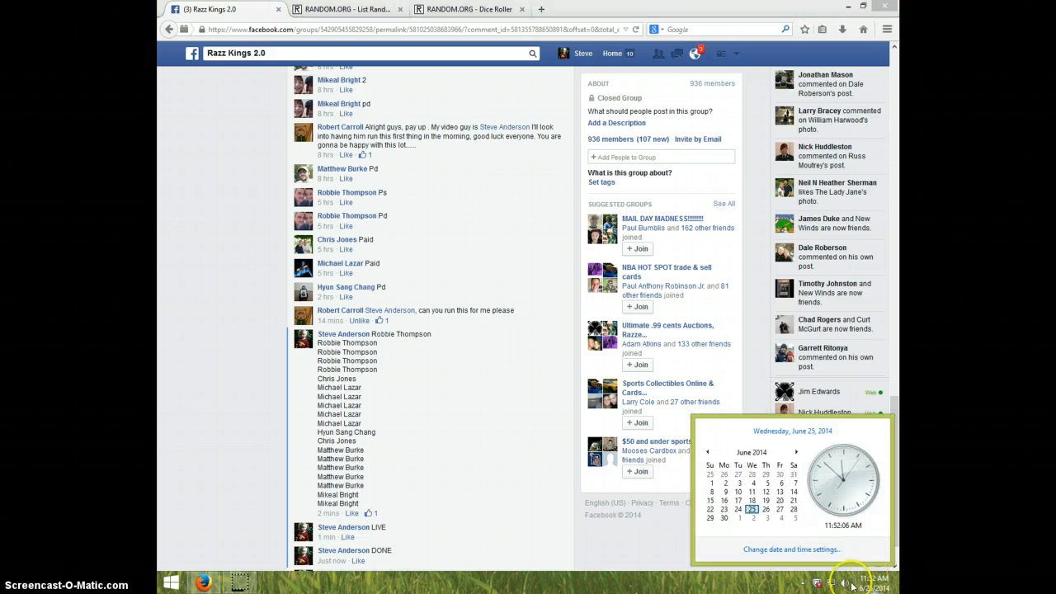